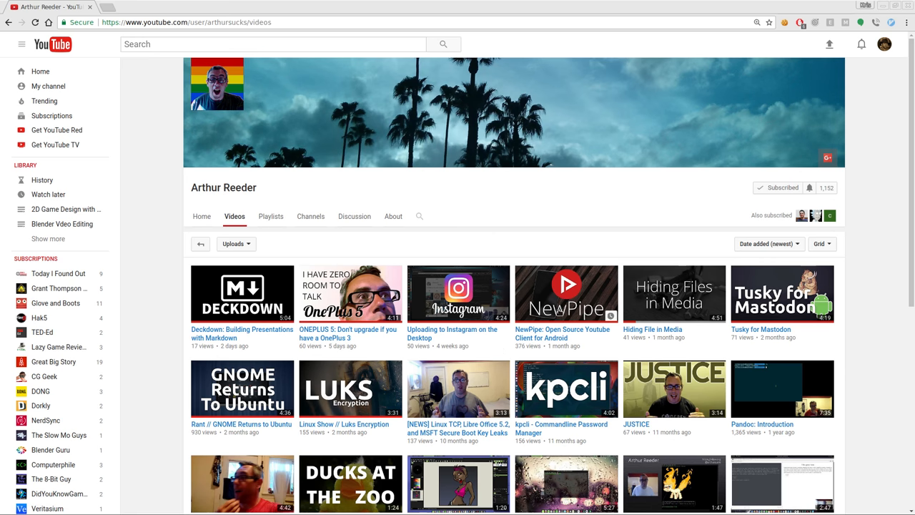
{"action": "mouse_move", "coordinate": [589, 252]}
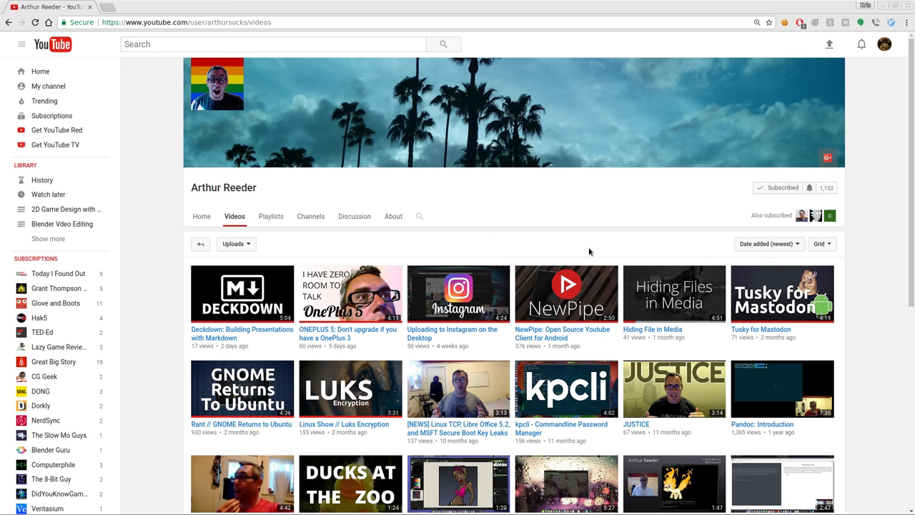
{"action": "mouse_move", "coordinate": [826, 157]}
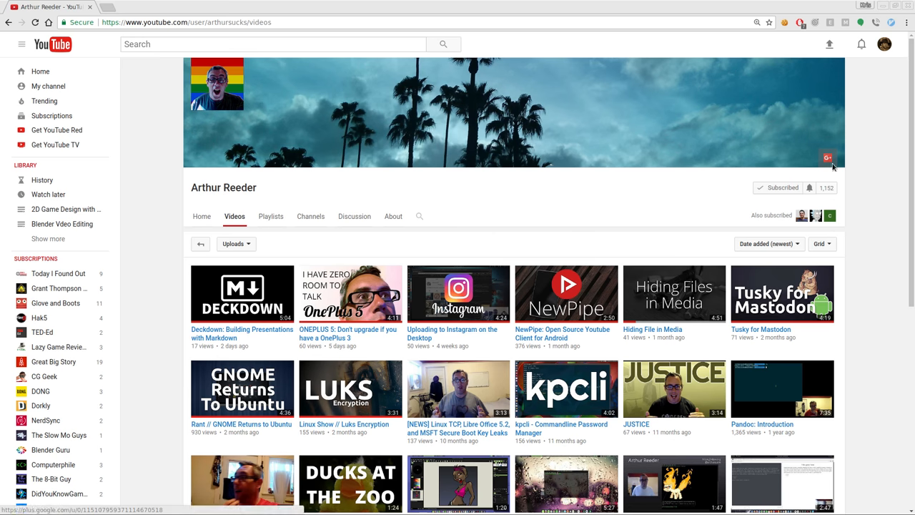
{"action": "mouse_move", "coordinate": [879, 229]}
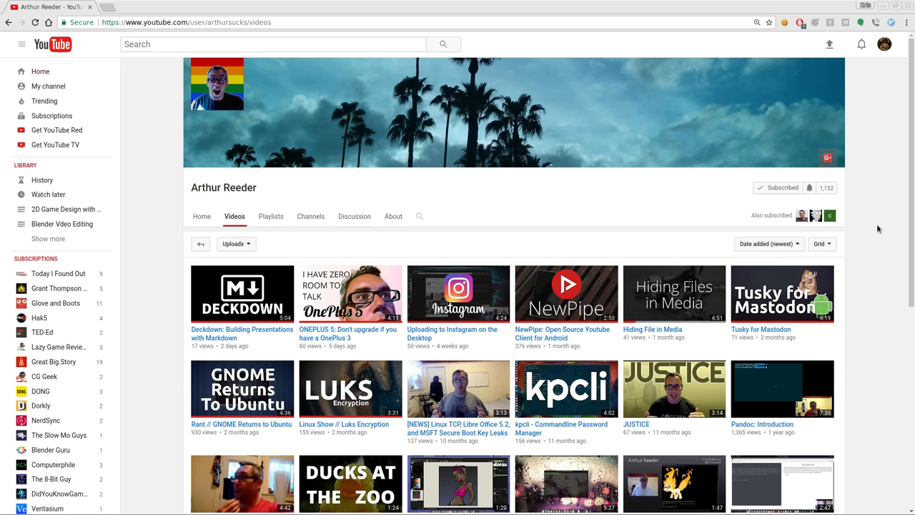
{"action": "left_click", "coordinate": [273, 43]}
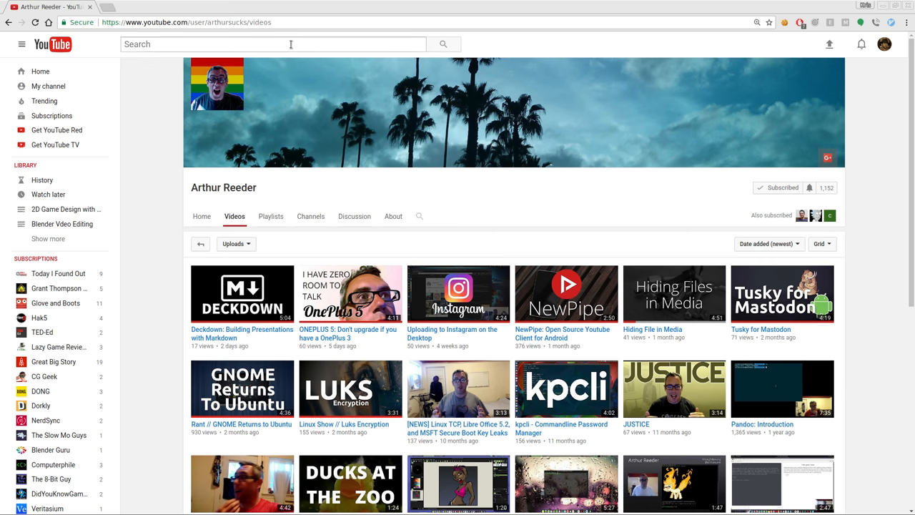
{"action": "mouse_move", "coordinate": [722, 197]}
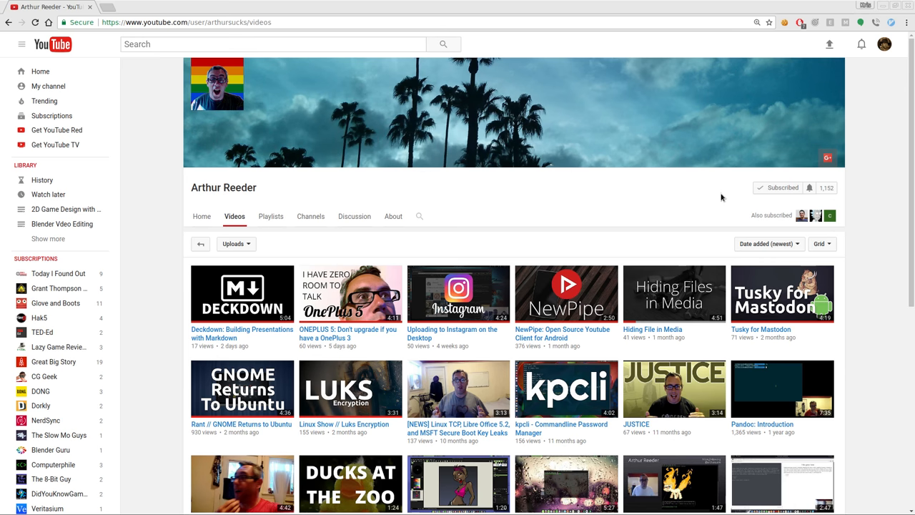
{"action": "mouse_move", "coordinate": [224, 187]}
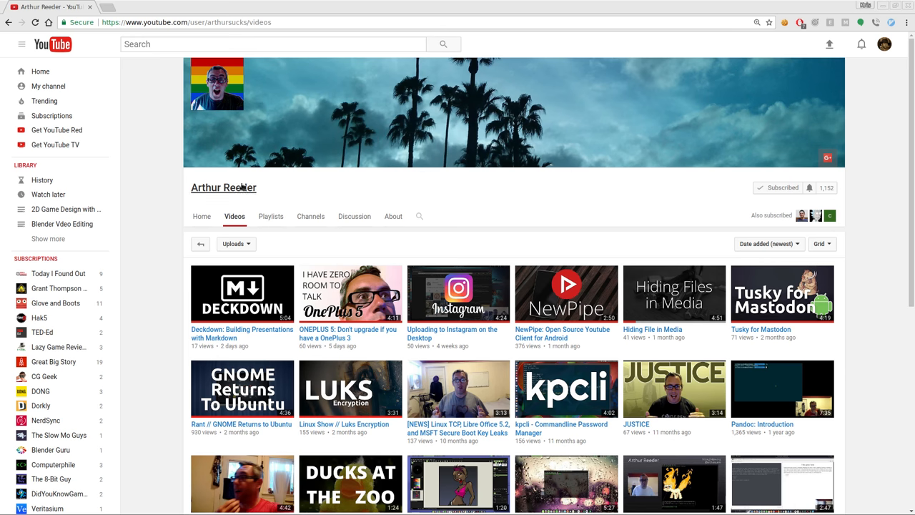
{"action": "mouse_move", "coordinate": [869, 220]}
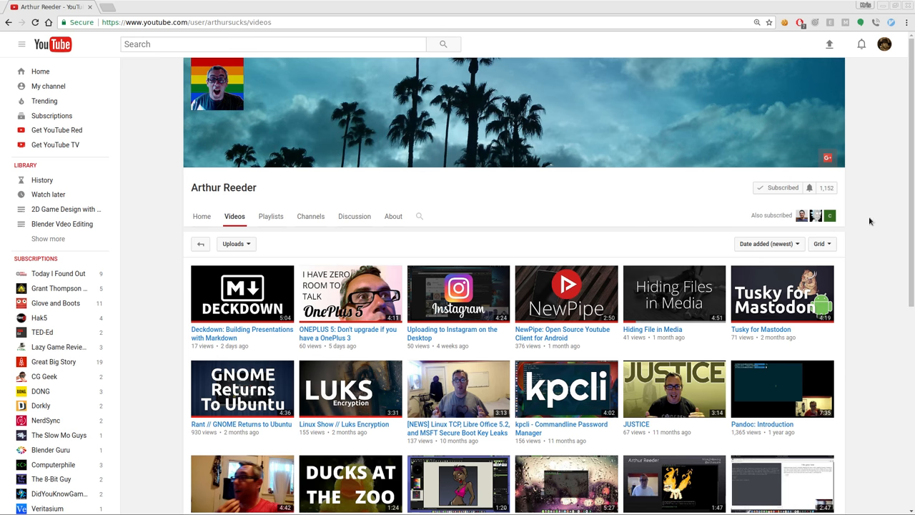
{"action": "mouse_move", "coordinate": [886, 219]}
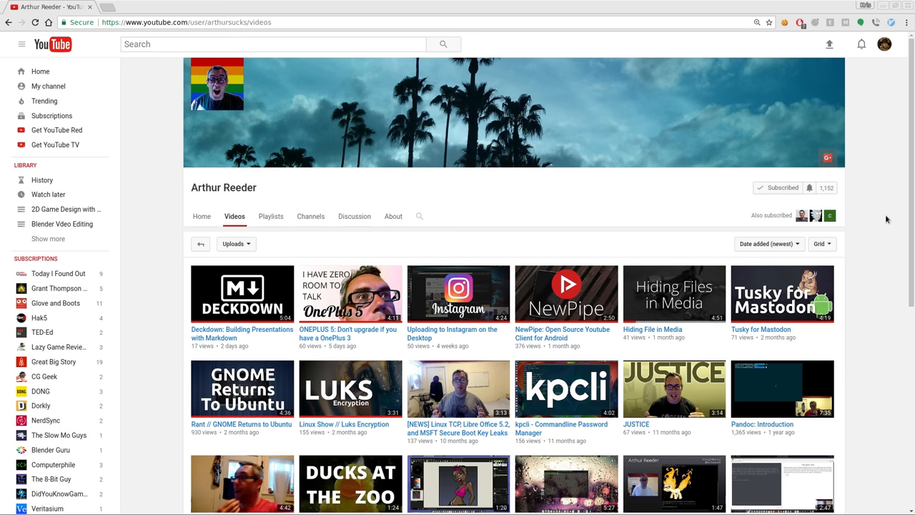